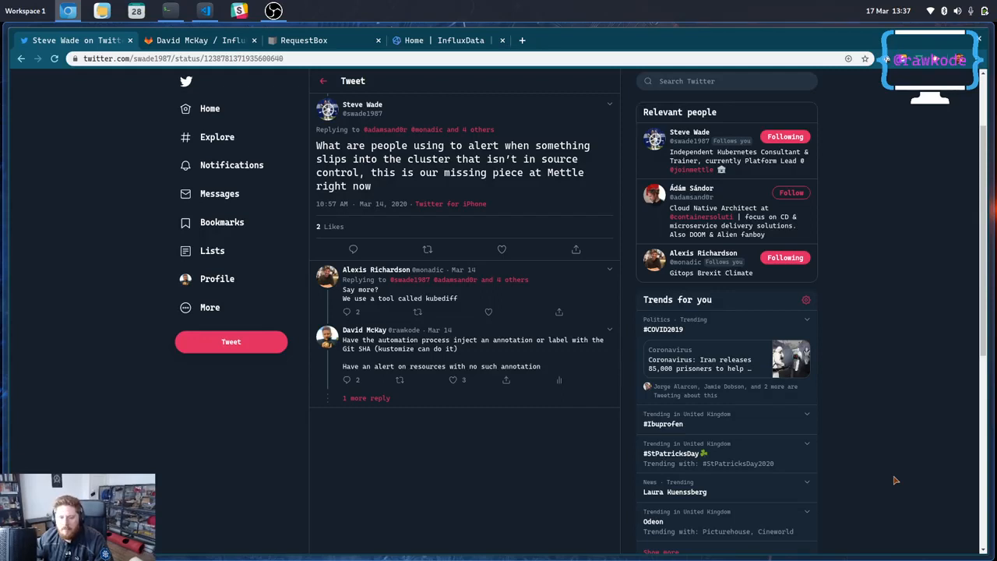
pyautogui.moveTo(451, 203)
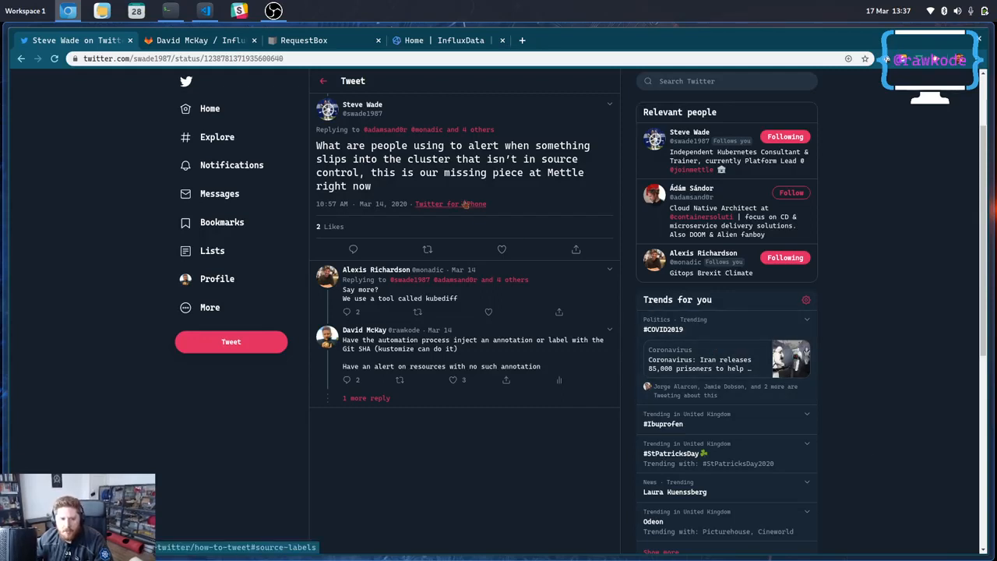
pyautogui.moveTo(544, 191)
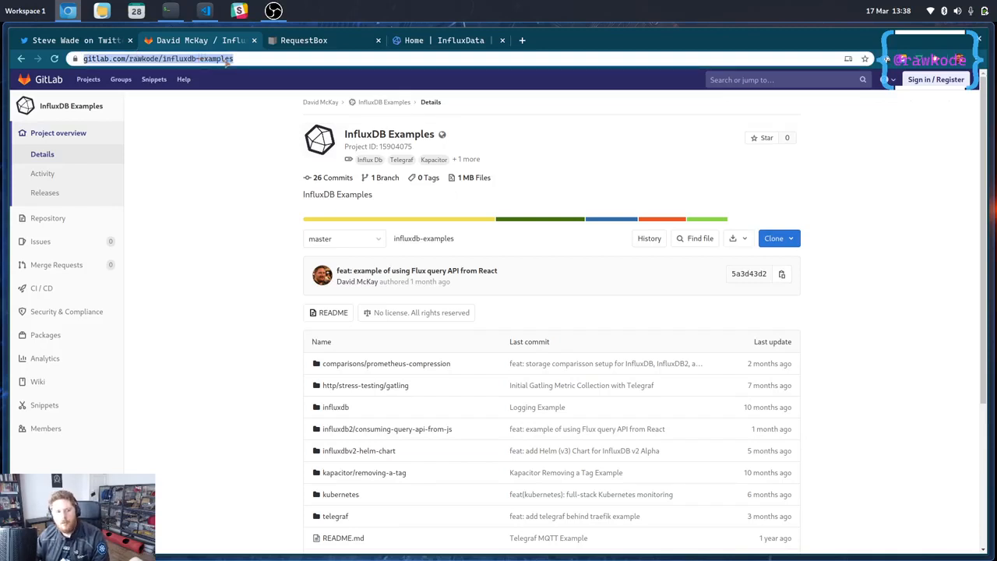
pyautogui.moveTo(226, 193)
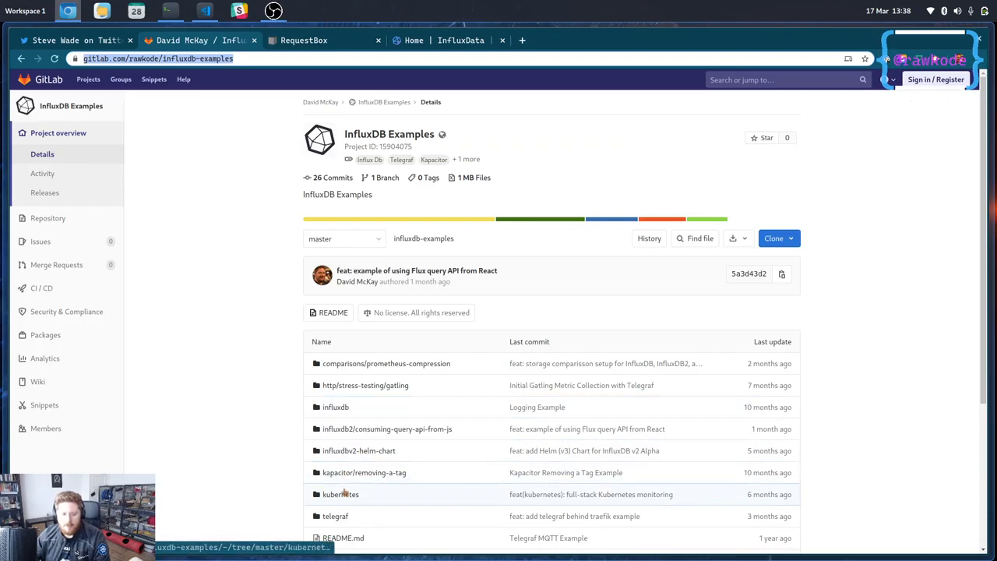
# - Open the kubernetes folder of the influxdb-examples GitLab repository
pyautogui.click(339, 494)
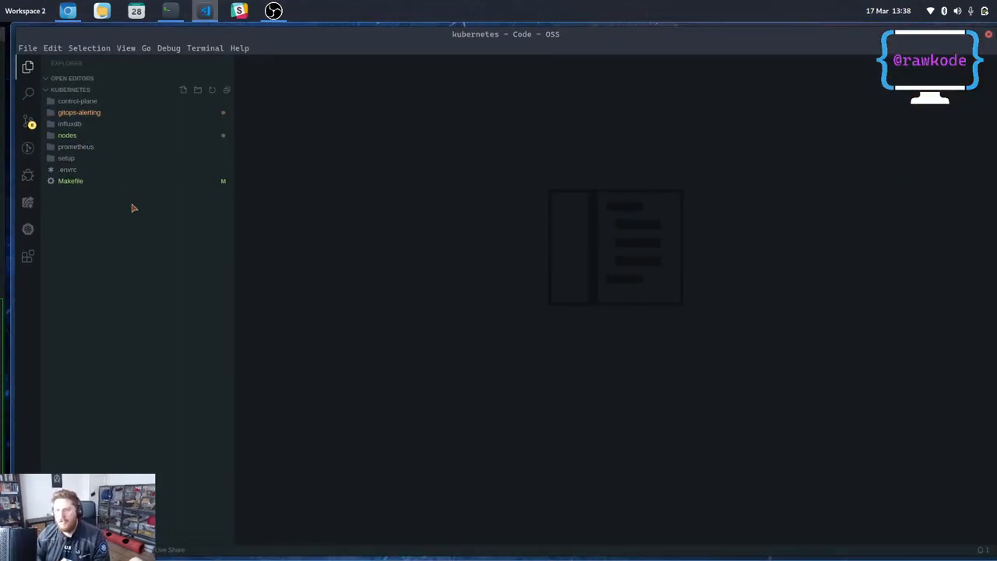
# - Expand nodes > telegraf in the Explorer to reach the nodes telegraf.conf
pyautogui.click(67, 134)
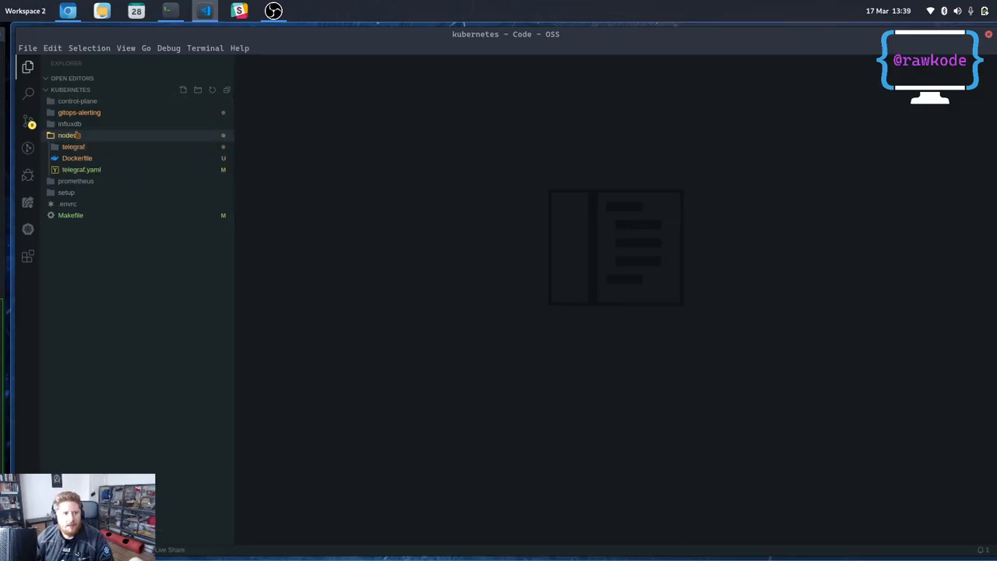
pyautogui.click(73, 147)
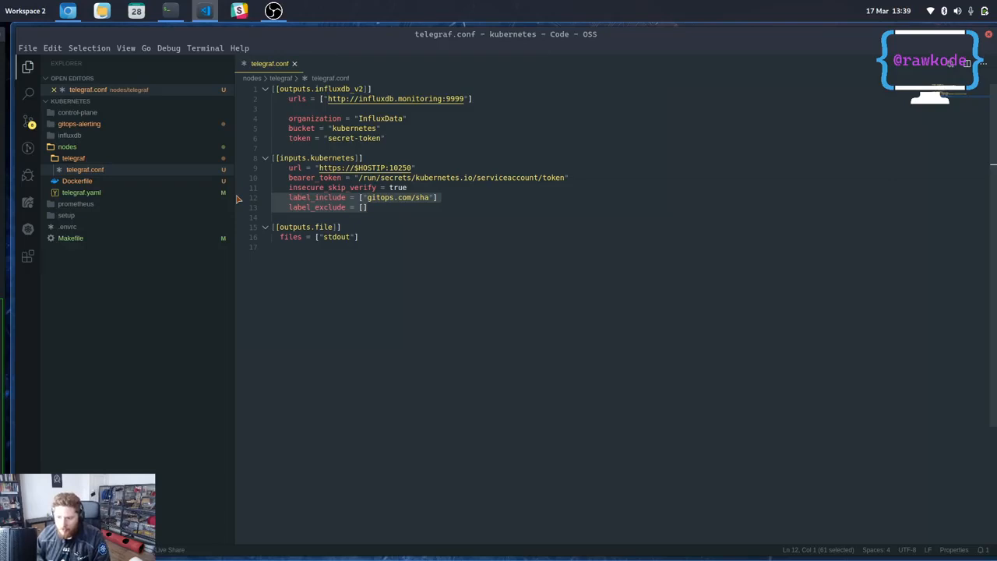
pyautogui.moveTo(259, 212)
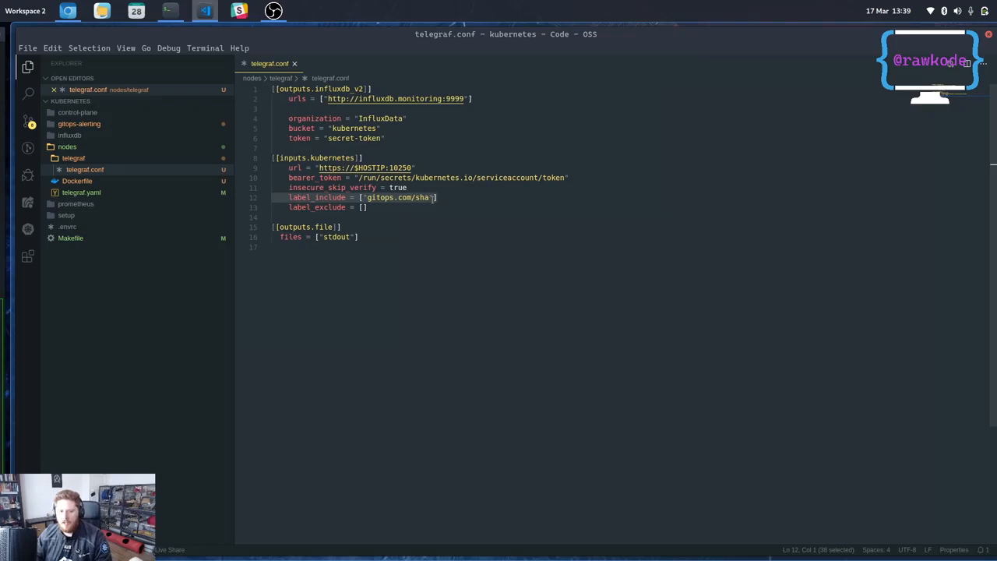
pyautogui.moveTo(390, 299)
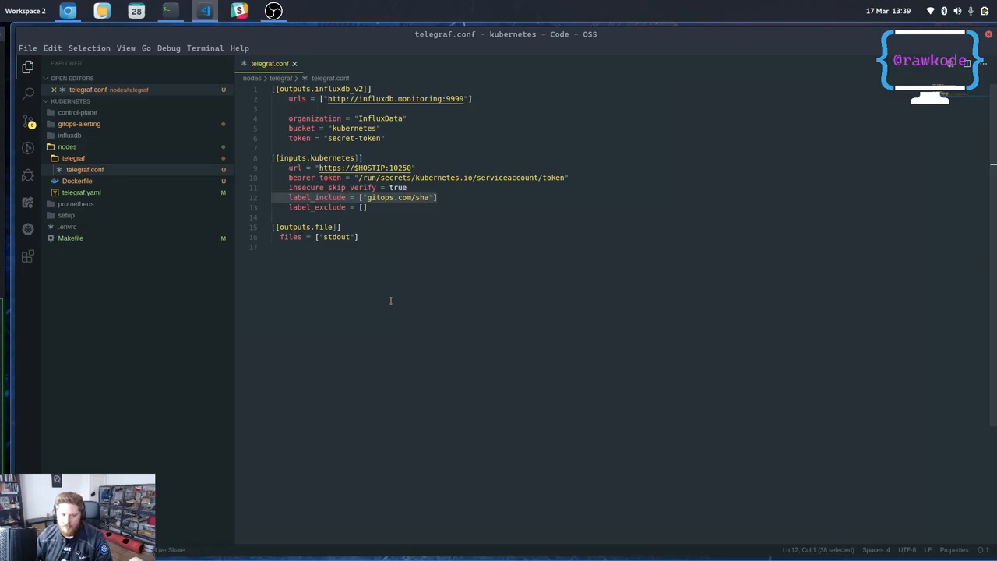
pyautogui.moveTo(78, 180)
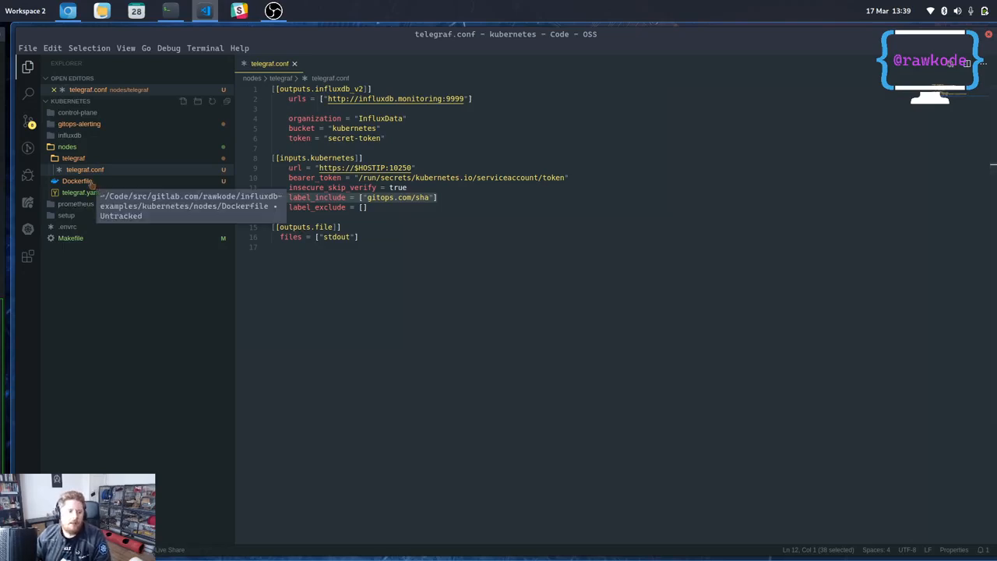
# - Review the nodes Dockerfile and telegraf.yaml DaemonSet, then open gitops-alerting resources.yaml
pyautogui.click(78, 181)
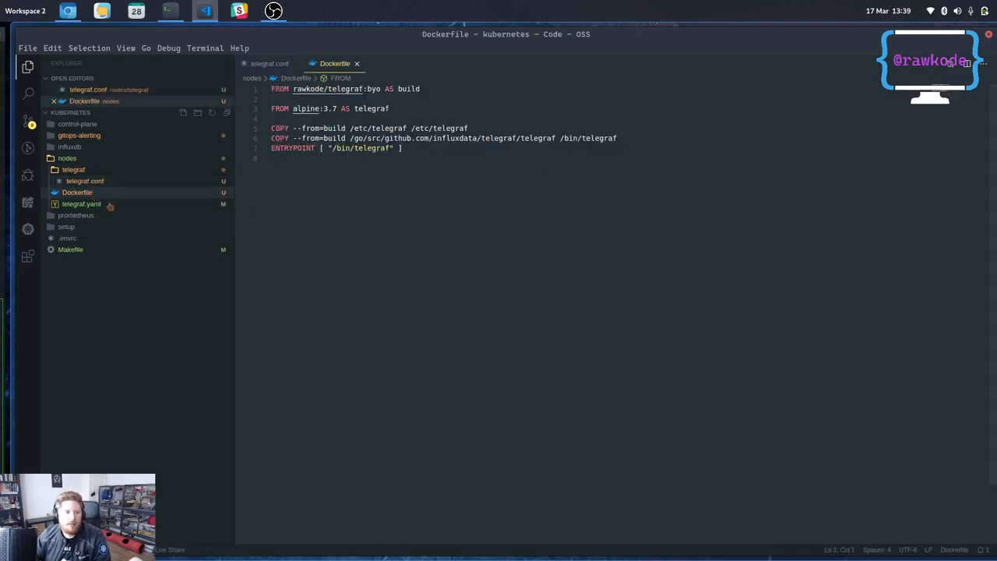
pyautogui.click(81, 215)
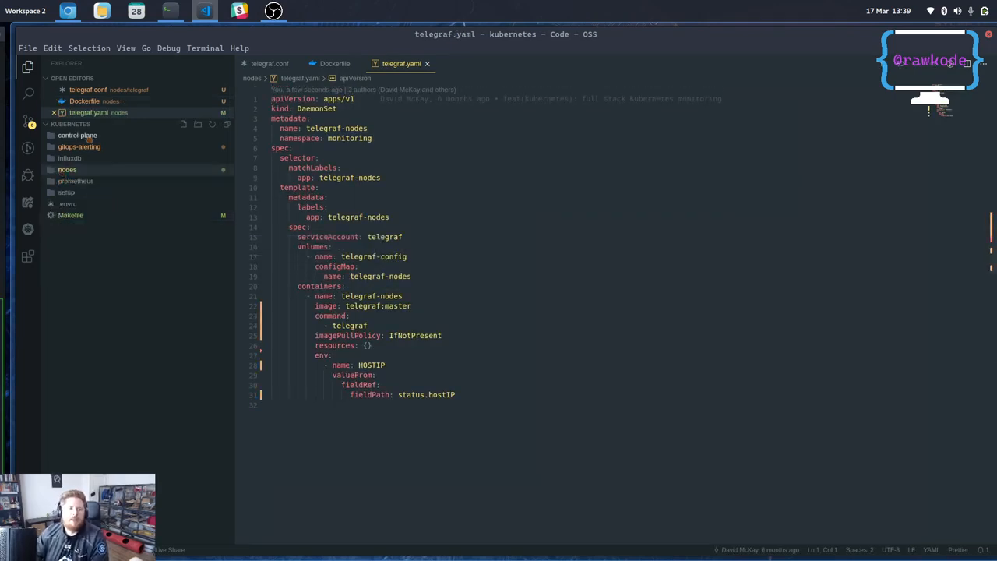
pyautogui.click(78, 147)
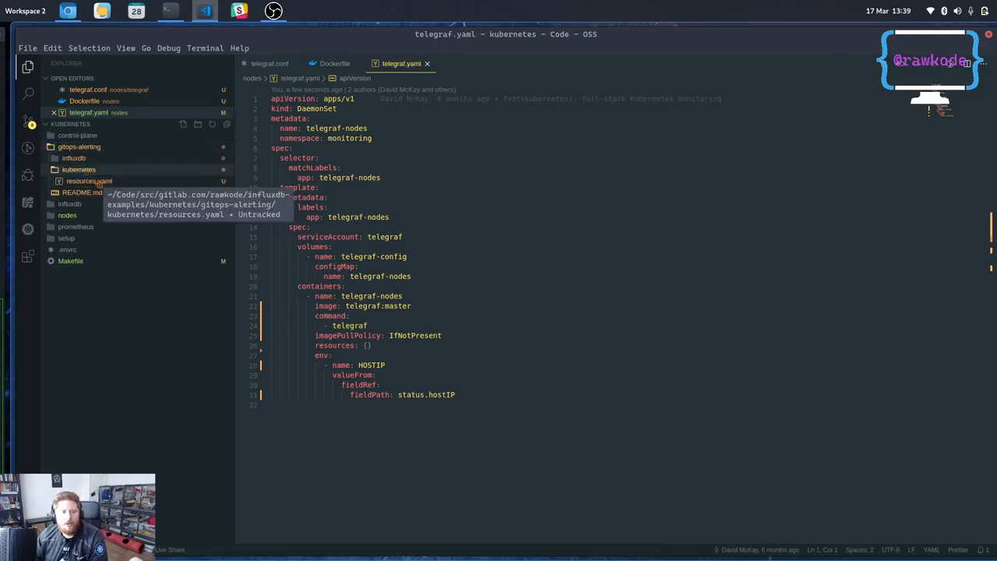
pyautogui.click(89, 193)
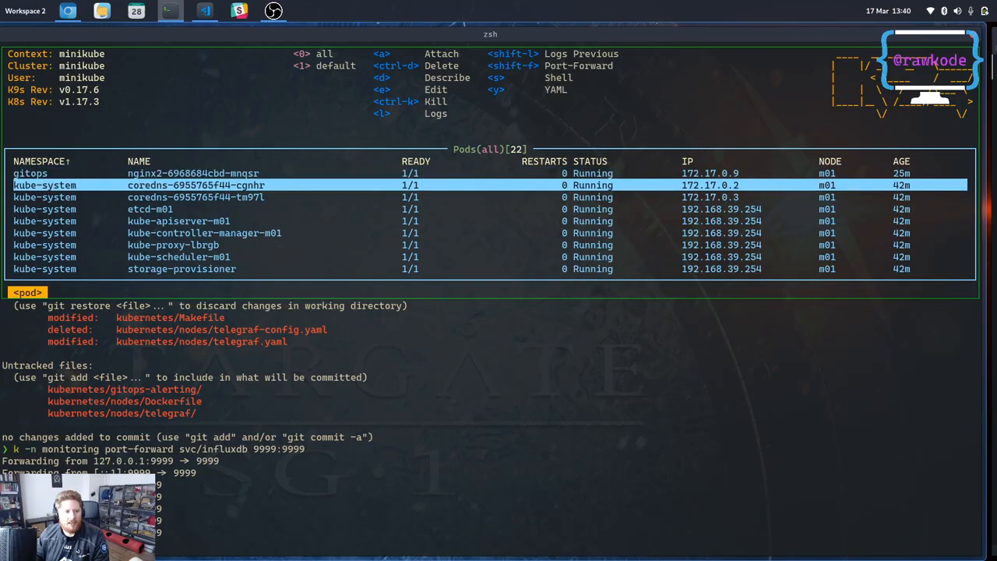
pyautogui.scroll(-3)
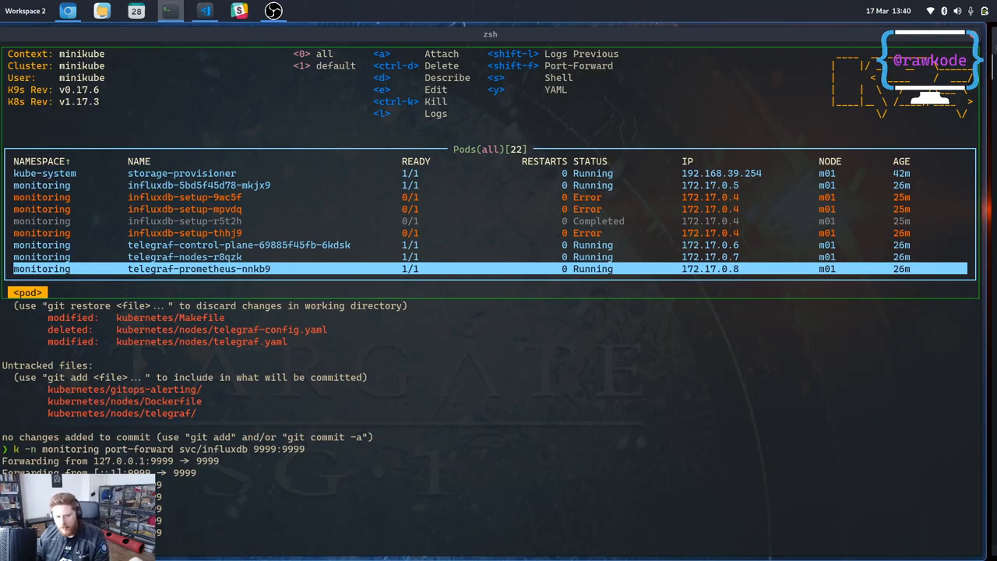
pyautogui.scroll(-3)
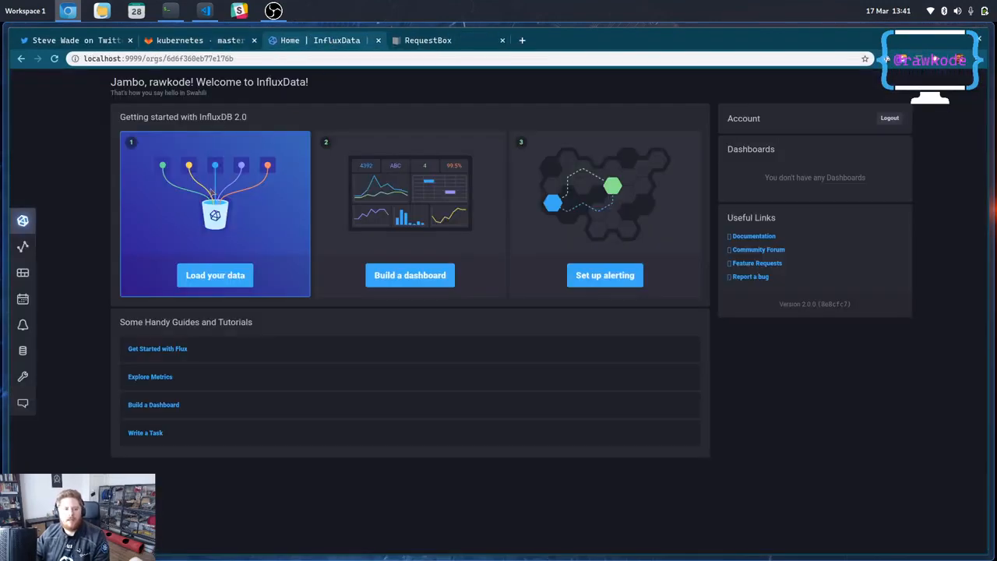
pyautogui.moveTo(22, 246)
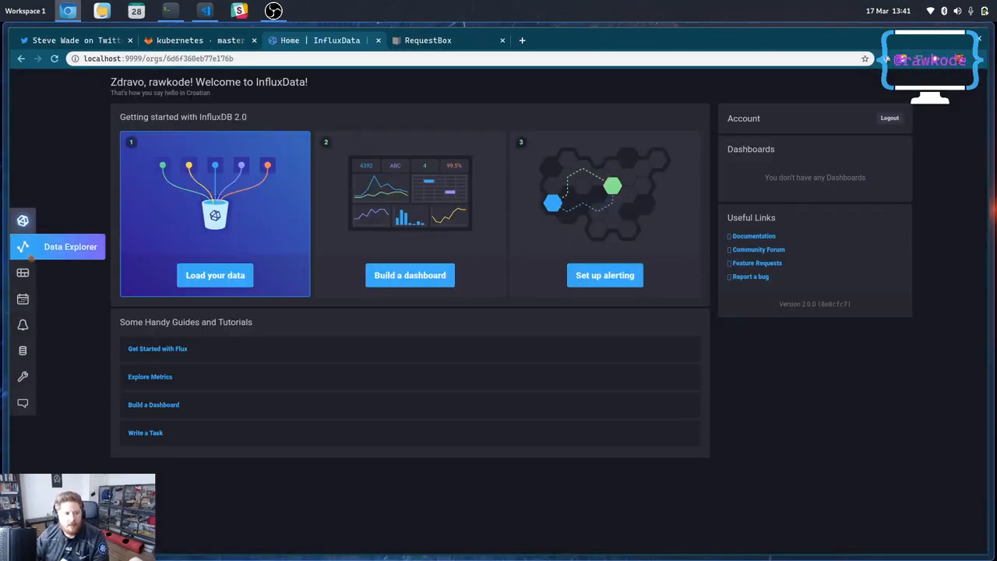
# - In Data Explorer, query kubernetes_pod_container filtered to namespace gitops and submit it
pyautogui.click(22, 247)
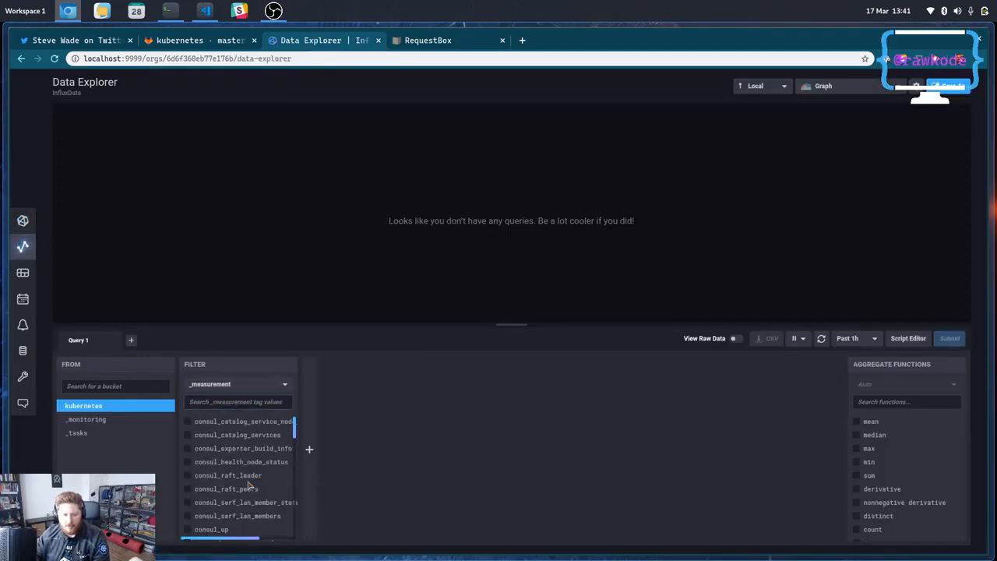
pyautogui.write('po')
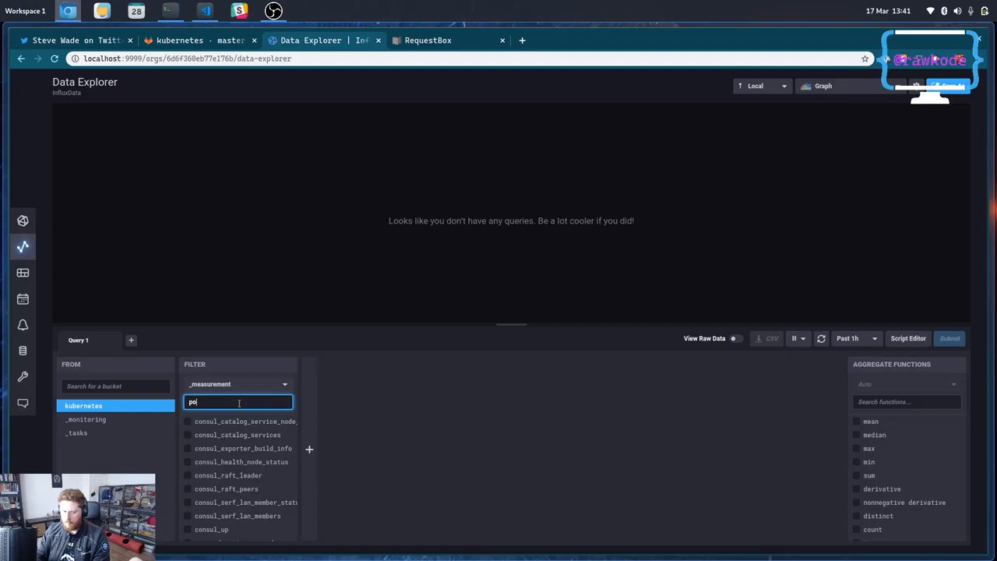
pyautogui.click(240, 421)
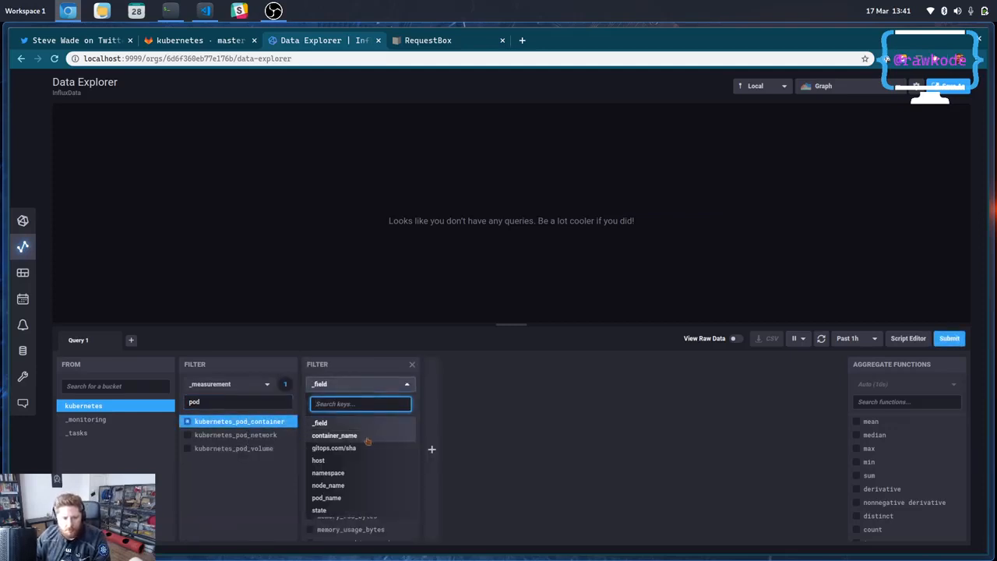
pyautogui.click(327, 472)
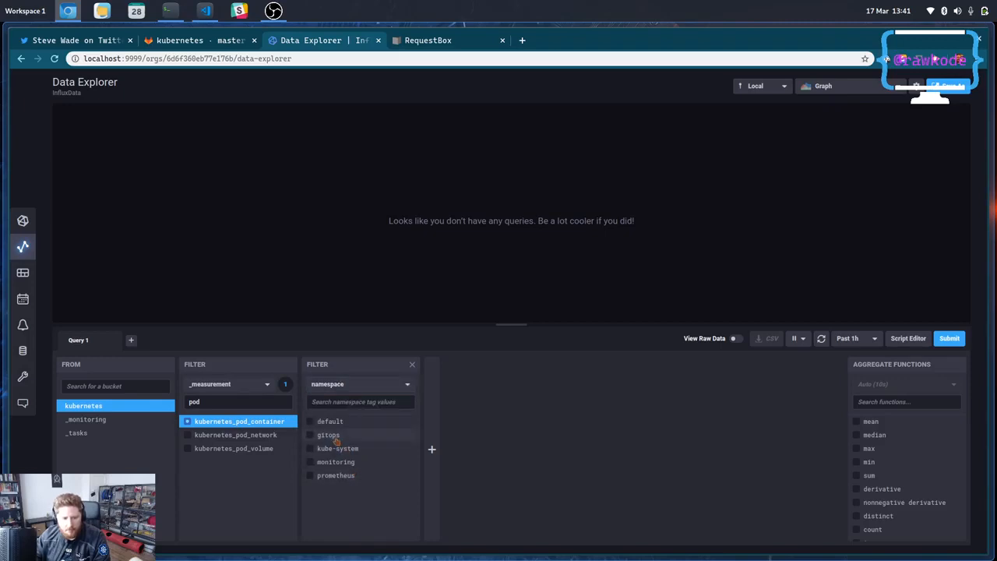
pyautogui.click(327, 435)
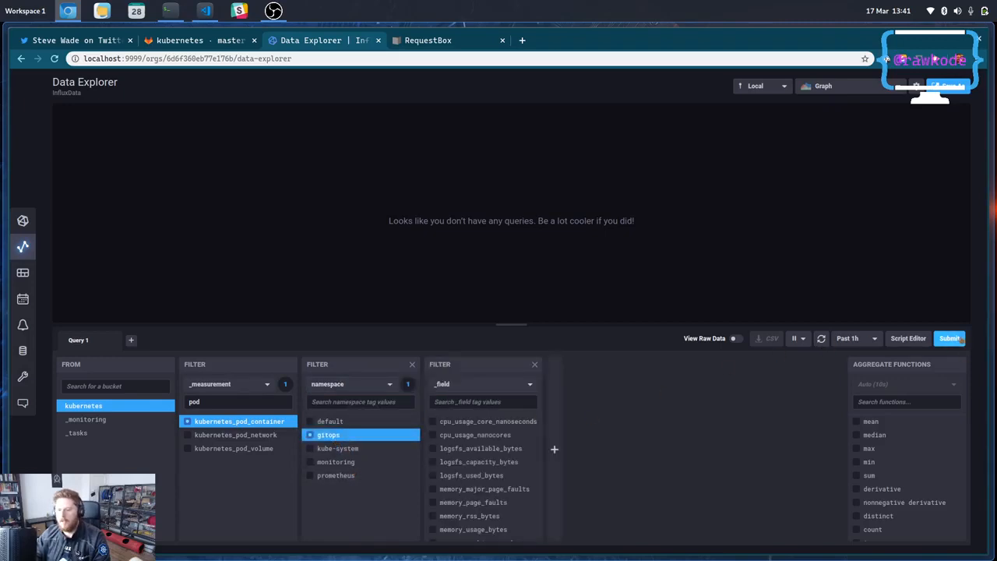
pyautogui.click(949, 339)
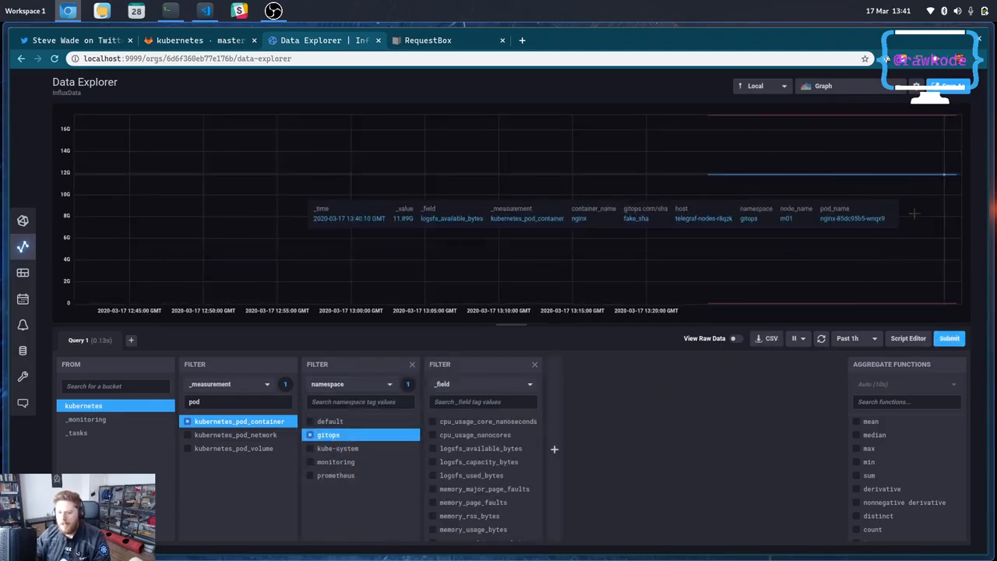
# - View the gitops pod query as raw data, then go to the Tasks page
pyautogui.click(732, 338)
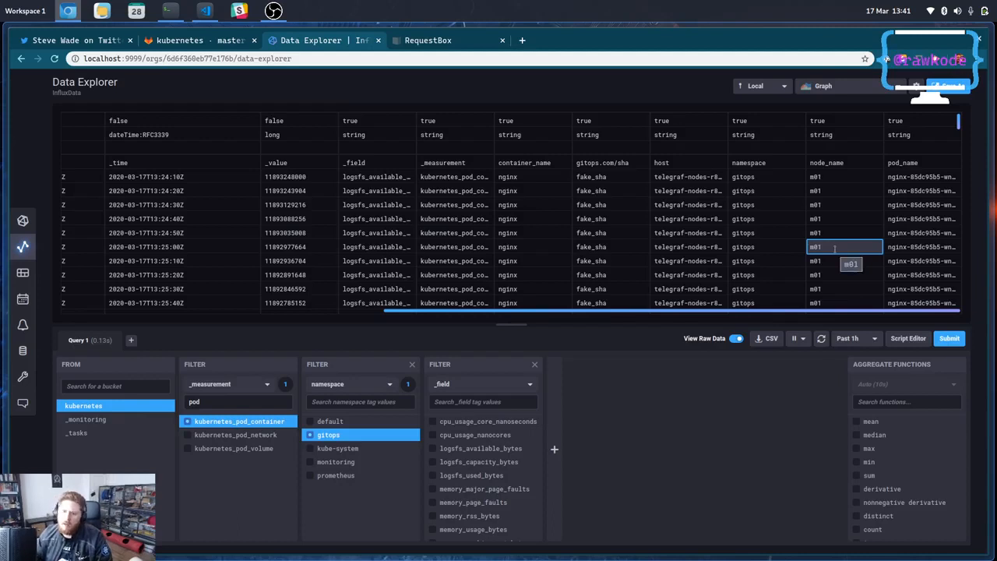
pyautogui.moveTo(402, 333)
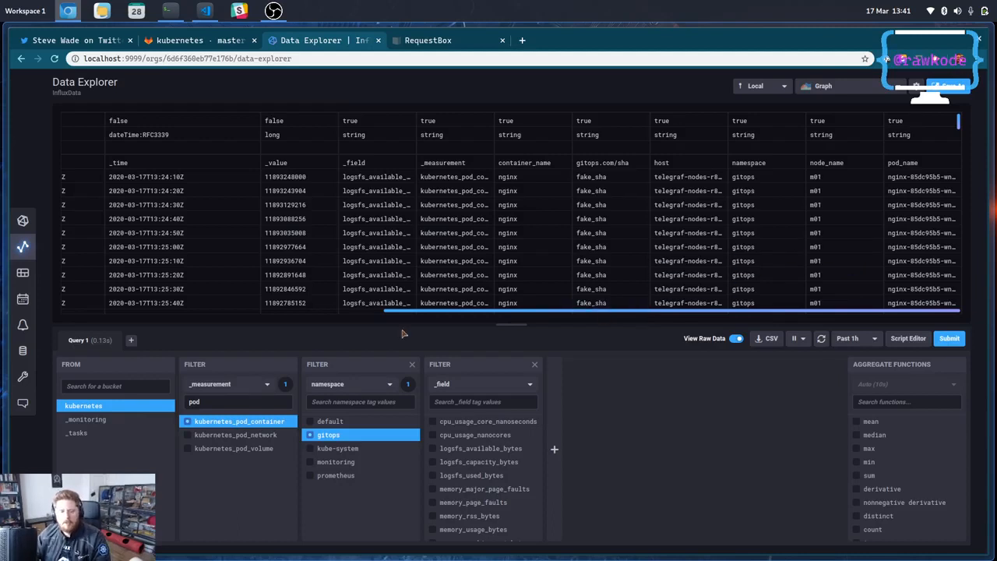
pyautogui.moveTo(360, 323)
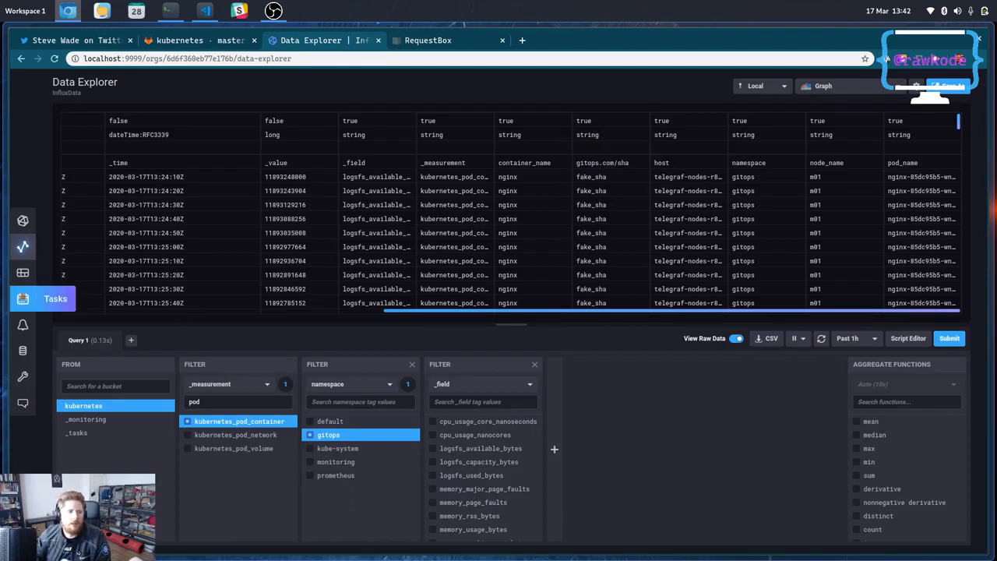
pyautogui.click(22, 299)
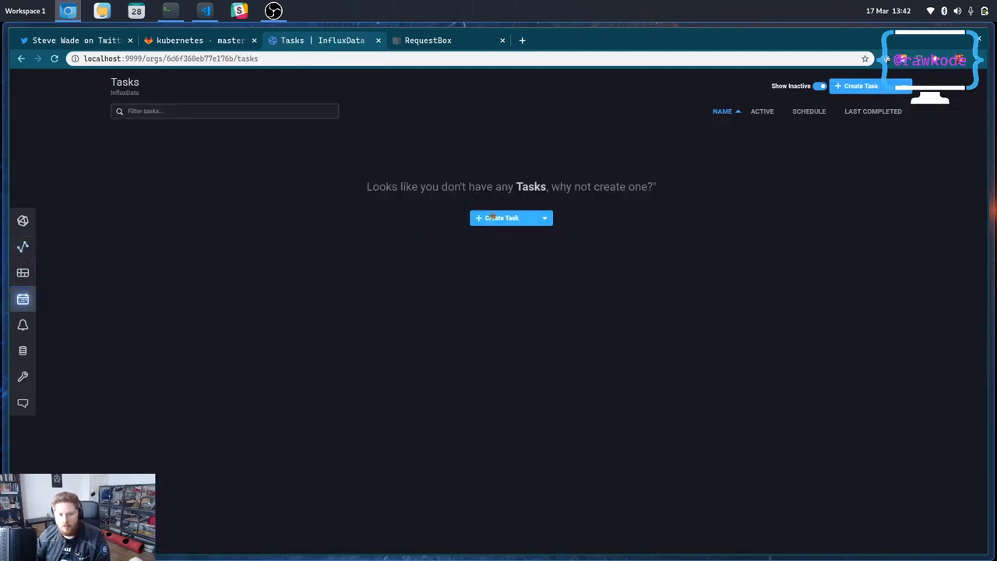
# - Create a new task named 'GitsOps Alert' scheduled every 1m and focus its script editor
pyautogui.click(502, 218)
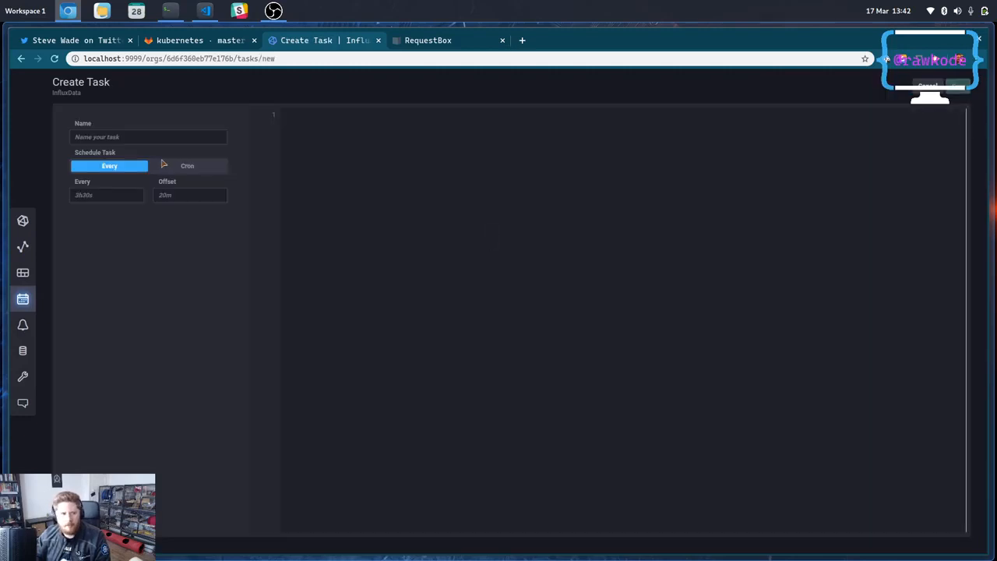
pyautogui.click(148, 137)
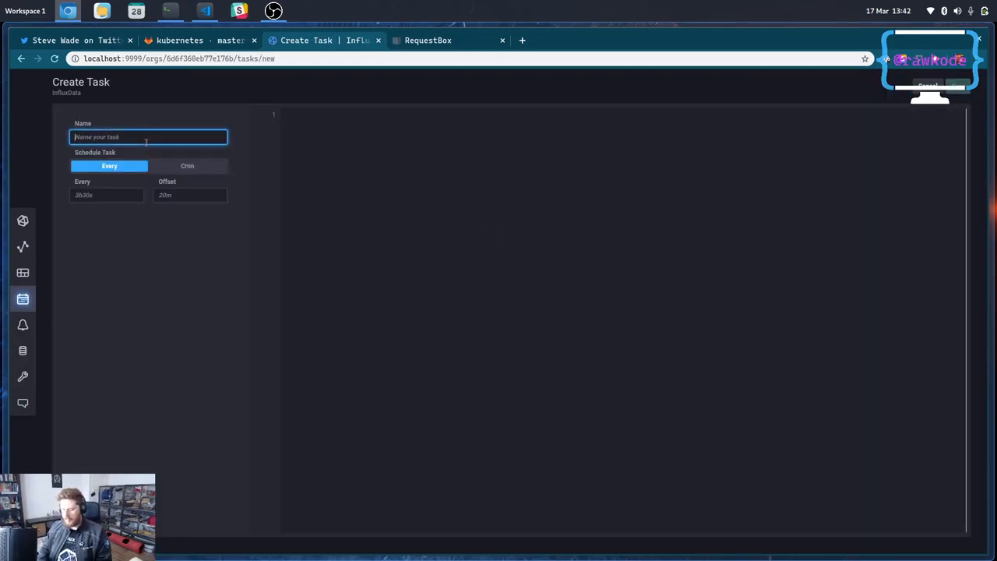
pyautogui.write('GitsOps')
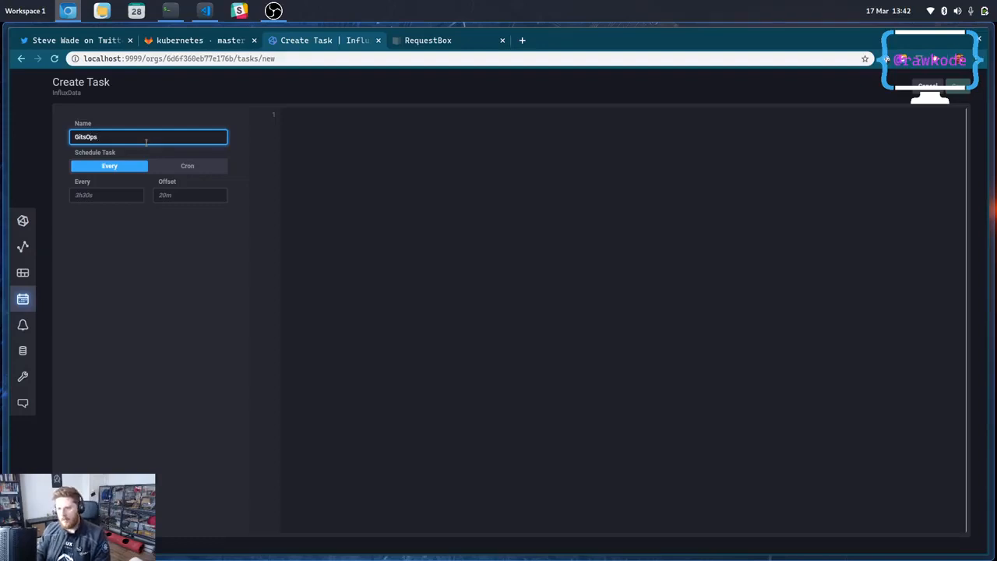
pyautogui.write('Alert')
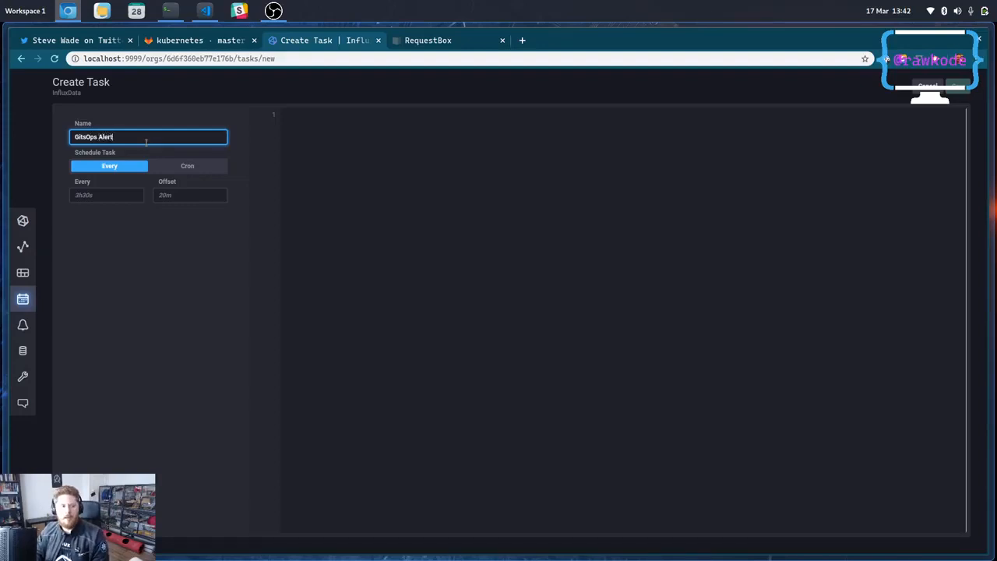
pyautogui.click(106, 195)
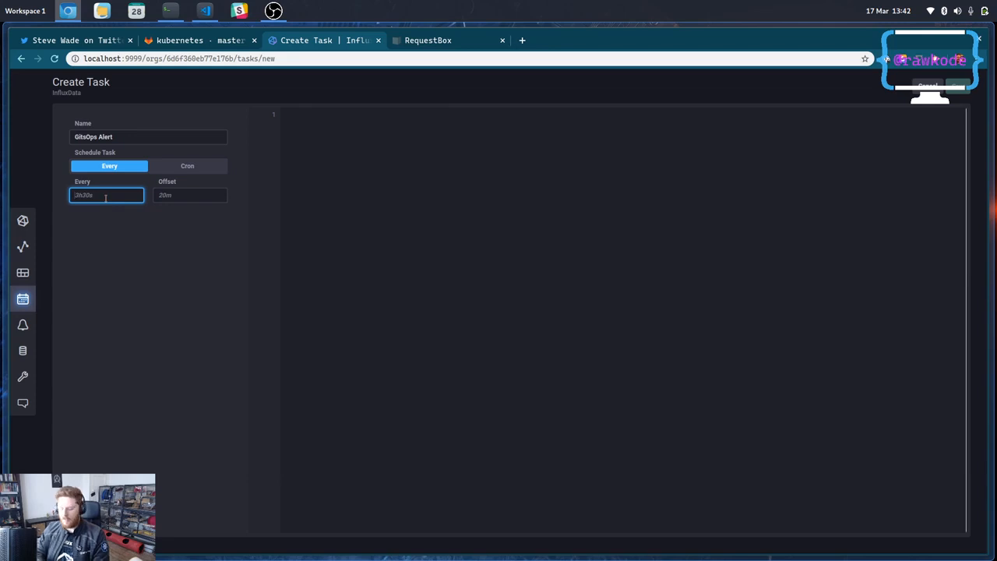
pyautogui.write('1m')
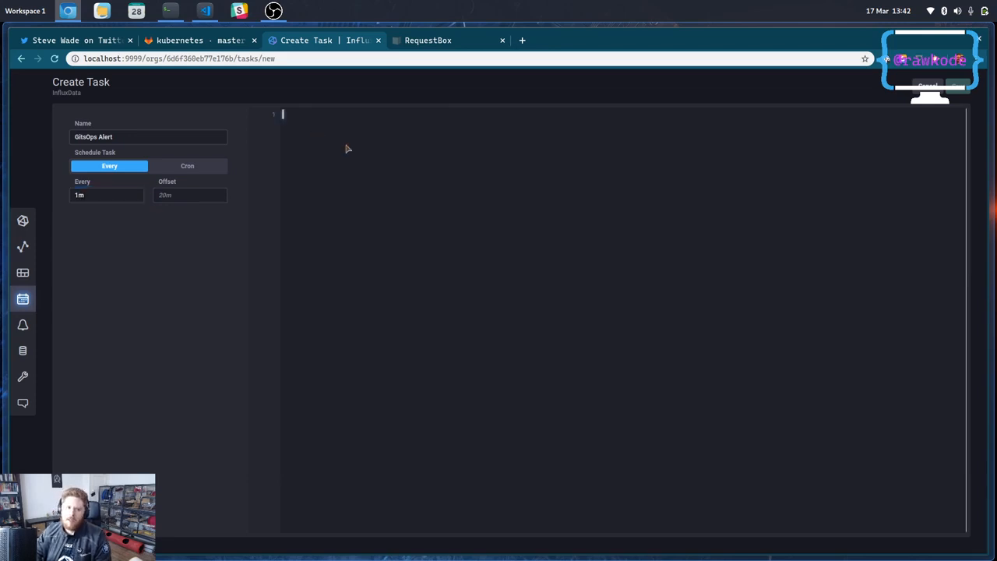
pyautogui.click(148, 137)
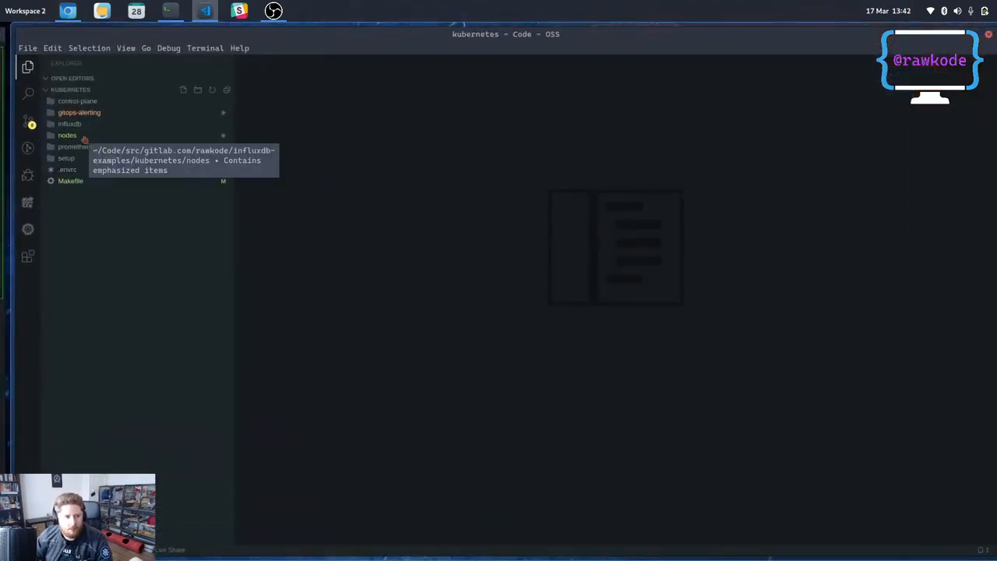
pyautogui.moveTo(69, 123)
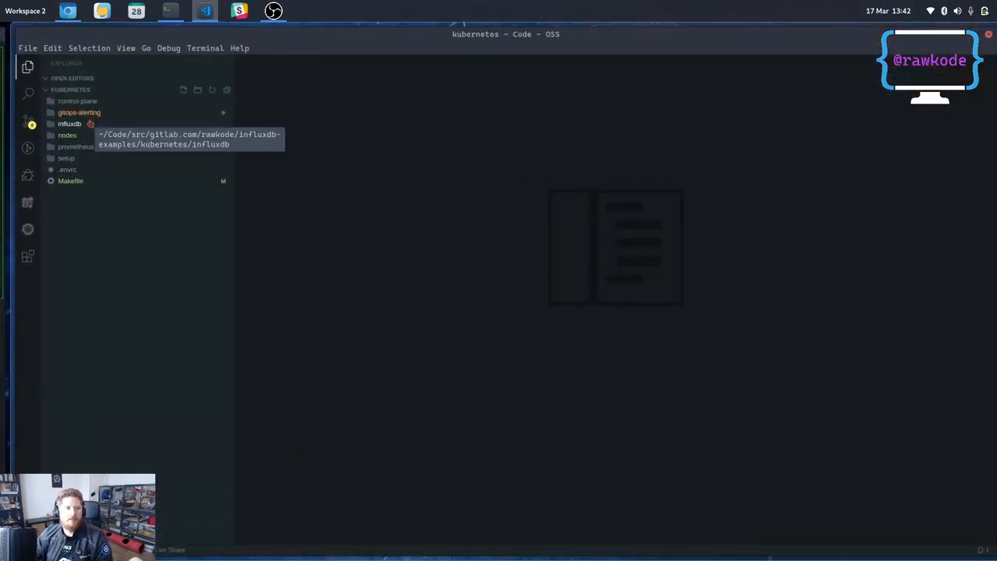
# - Expand the influxdb folder of the kubernetes project to reach the alert script
pyautogui.click(78, 112)
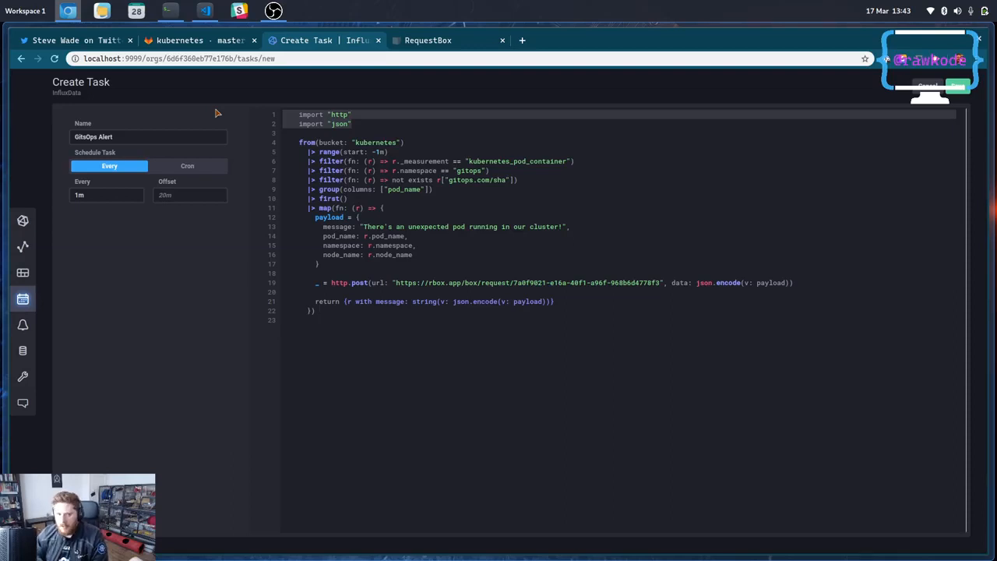
# - Place the Flux unmanaged-pod alert script in the task editor, then switch to RequestBox
pyautogui.click(406, 142)
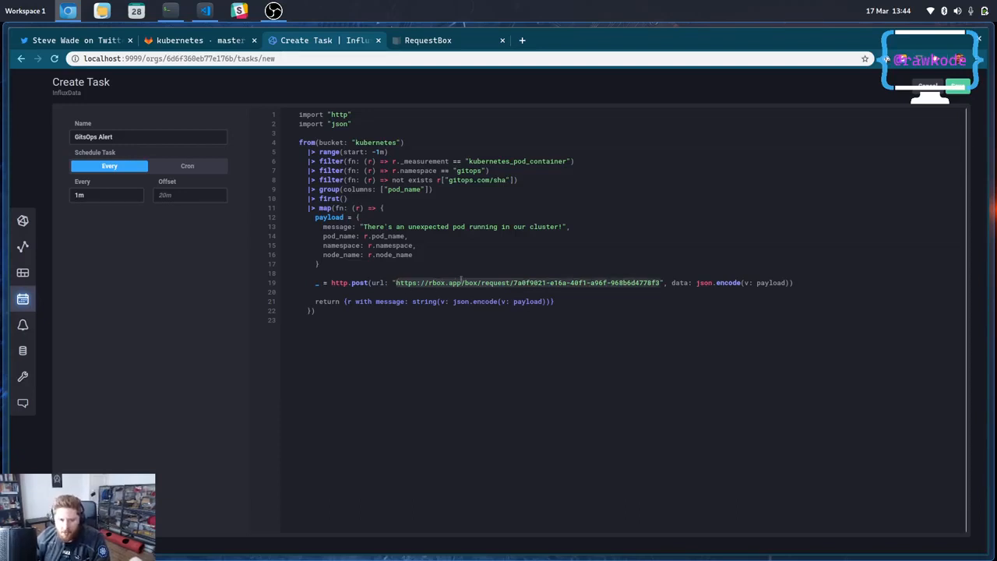
pyautogui.click(427, 41)
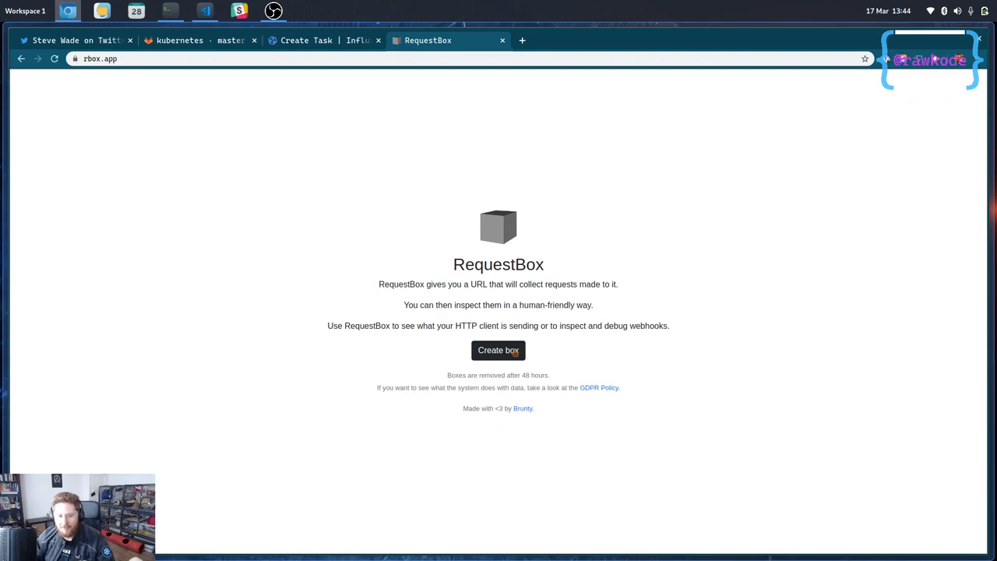
# - Create a new RequestBox box and select its endpoint URL for copying
pyautogui.click(499, 349)
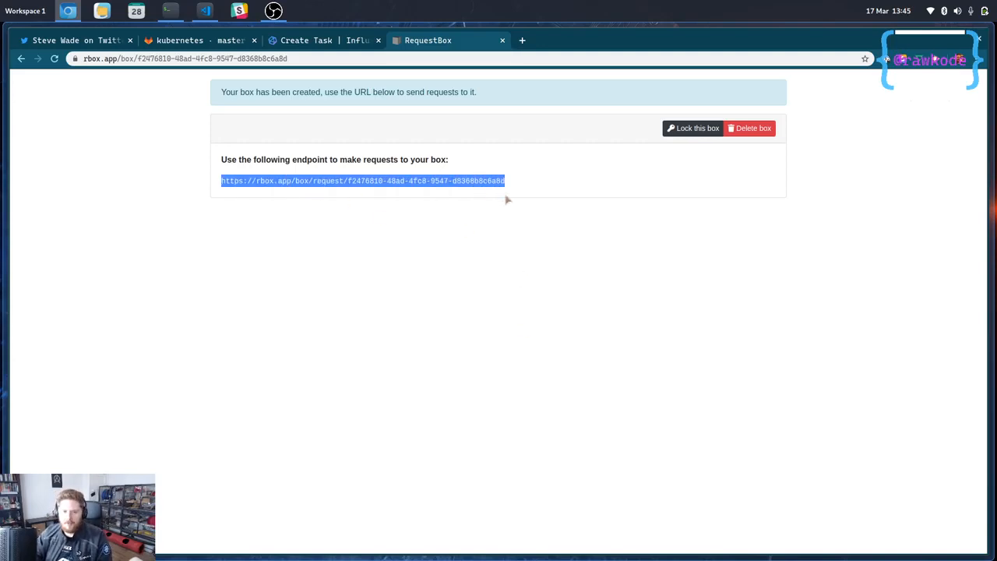
pyautogui.click(305, 40)
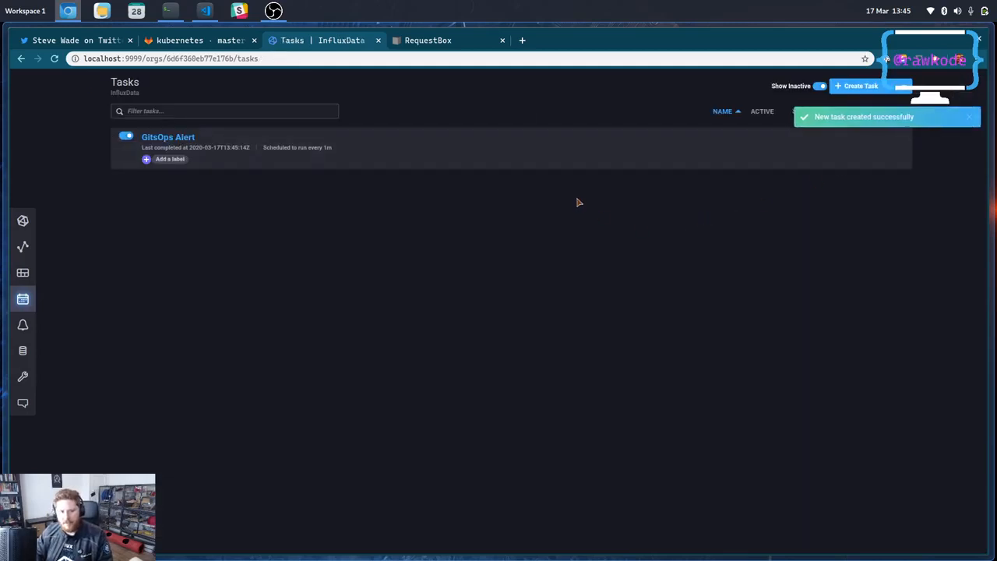
# - View the GitOps Alert task's runs (none yet), then bring up Data Explorer link options
pyautogui.click(878, 137)
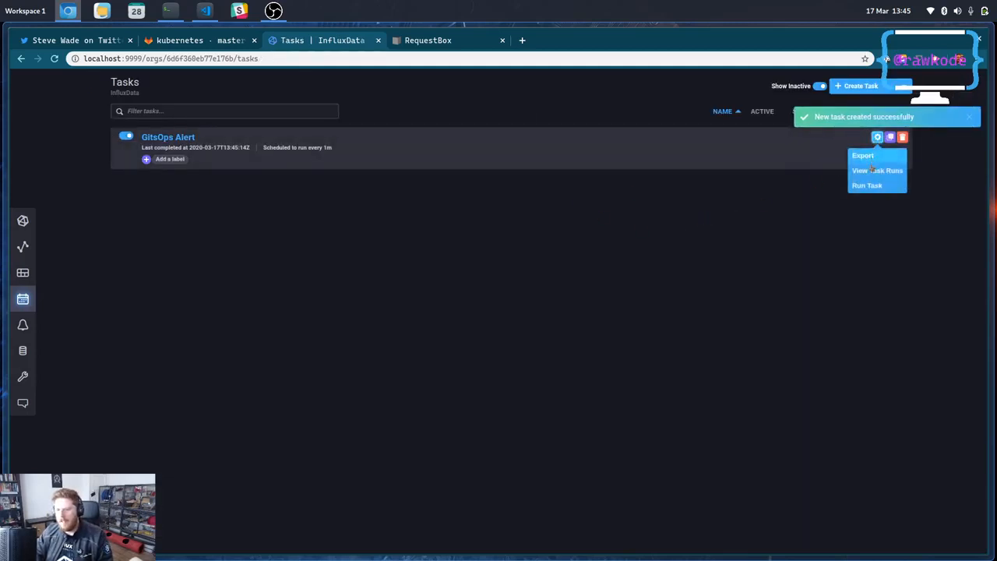
pyautogui.click(879, 170)
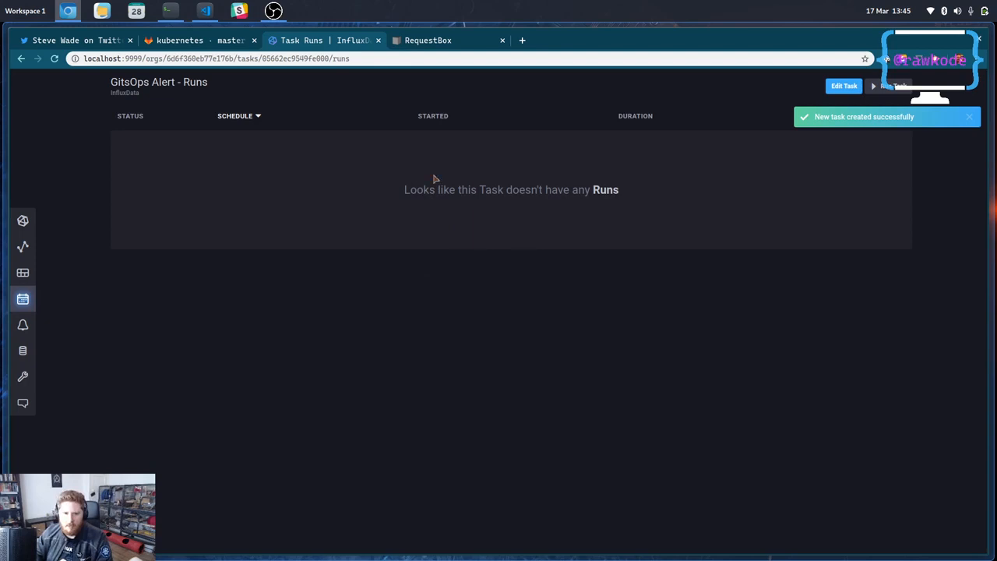
pyautogui.moveTo(22, 272)
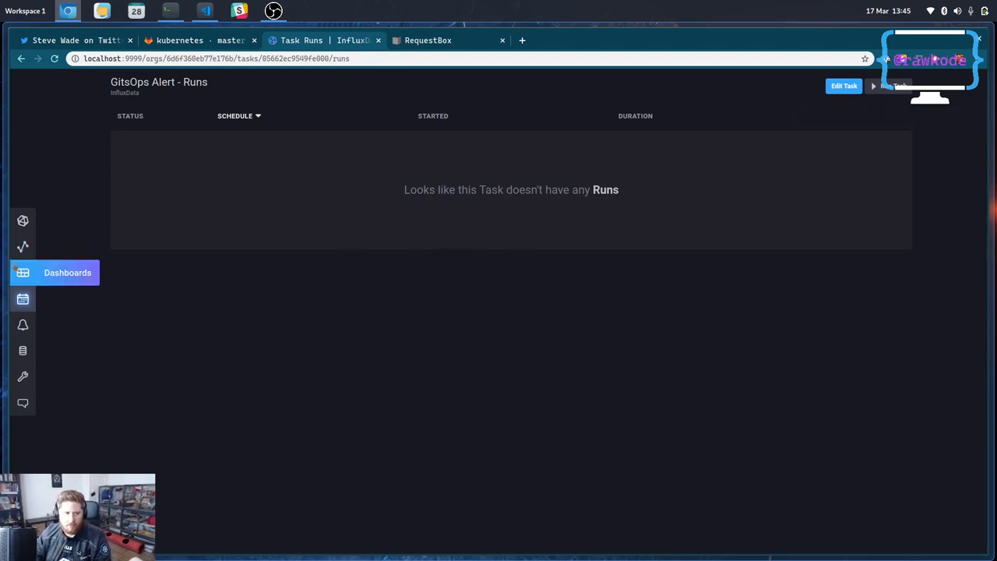
pyautogui.rightClick(22, 246)
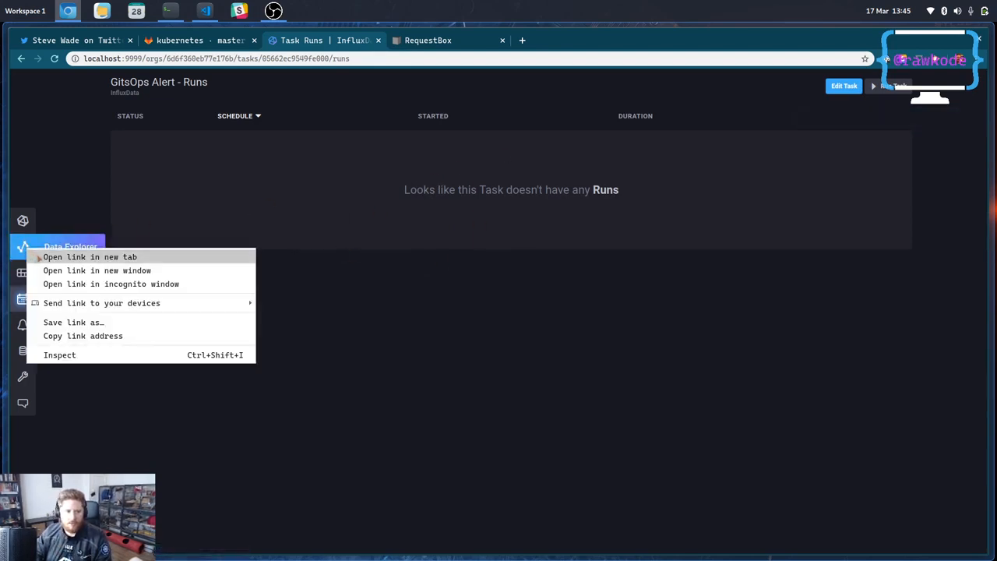
# - Run the pasted GitOps alert Flux script in the Script Editor and get a result
pyautogui.click(89, 256)
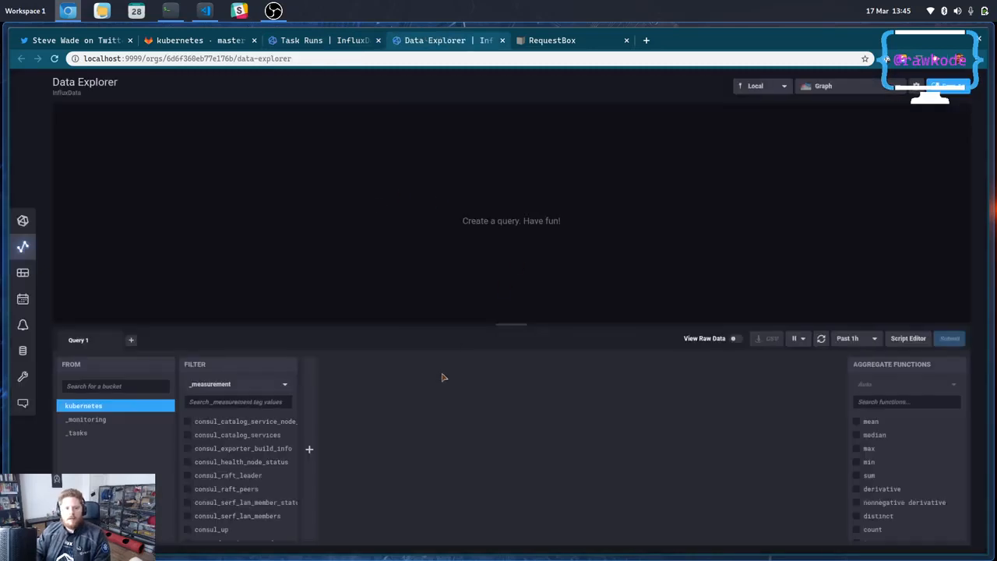
pyautogui.click(908, 338)
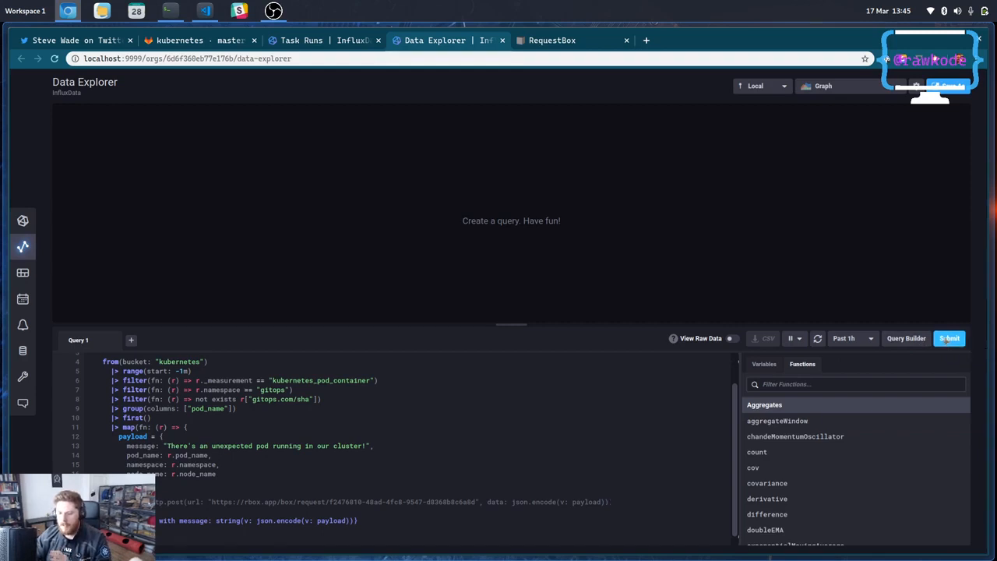
pyautogui.click(949, 337)
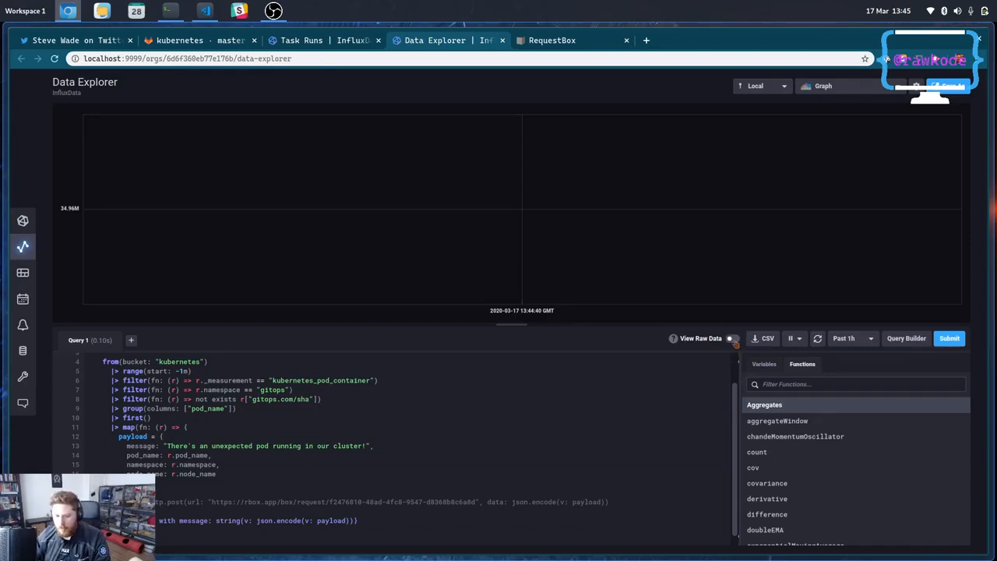
pyautogui.click(731, 338)
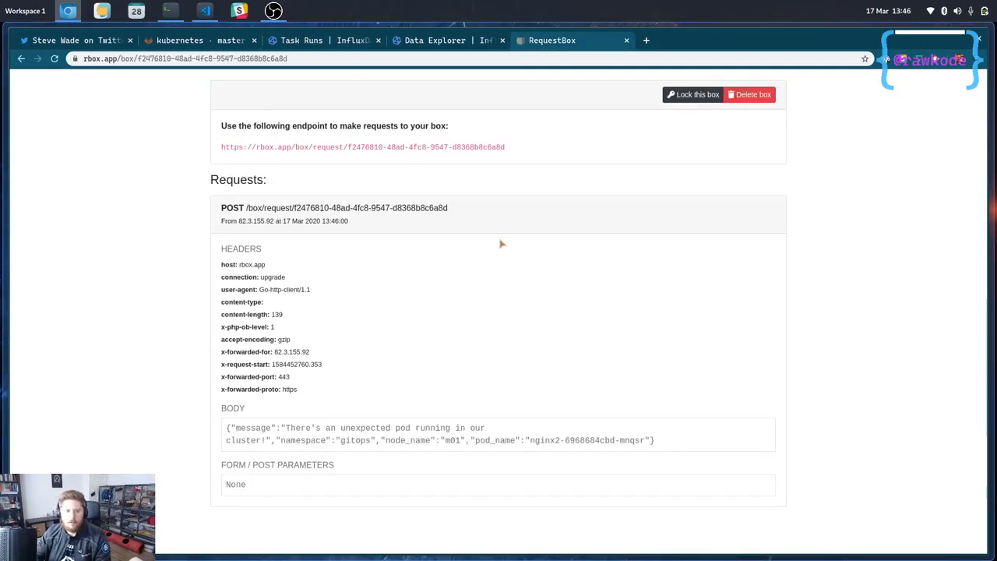
pyautogui.moveTo(226, 427)
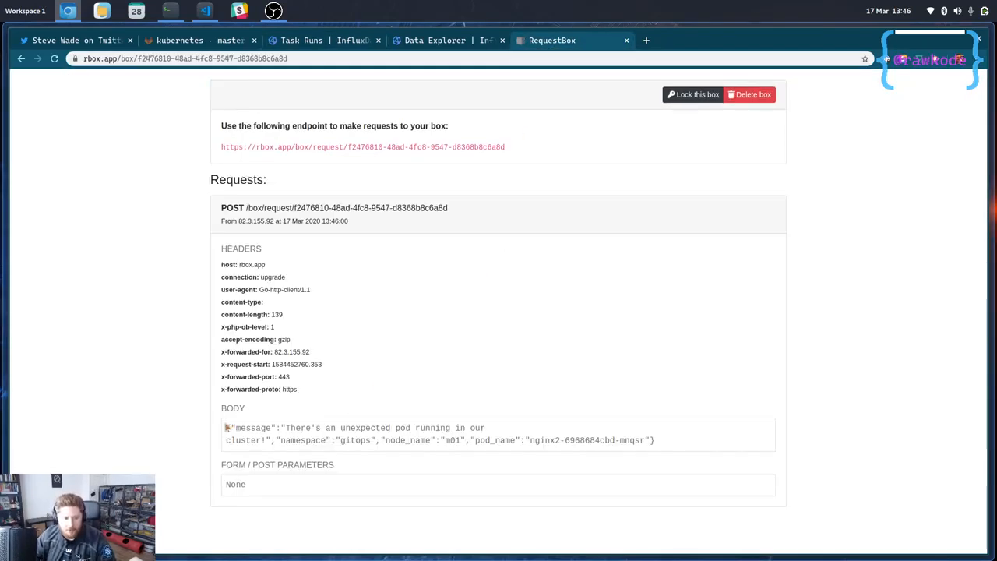
# - Highlight the 'unexpected pod running in our cluster' text in the captured POST body
pyautogui.moveTo(226, 427); pyautogui.dragTo(654, 439)
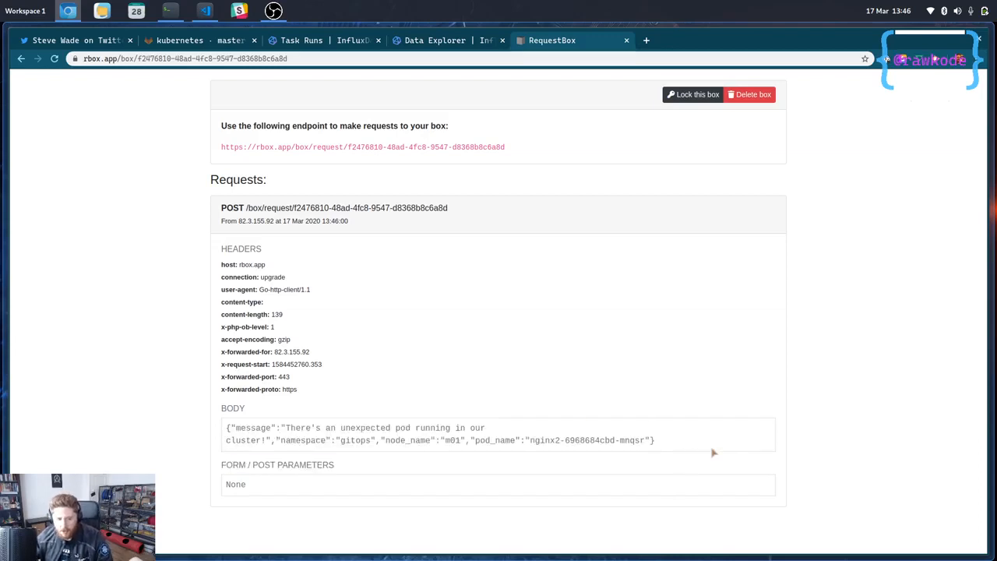
pyautogui.moveTo(326, 427); pyautogui.dragTo(485, 427)
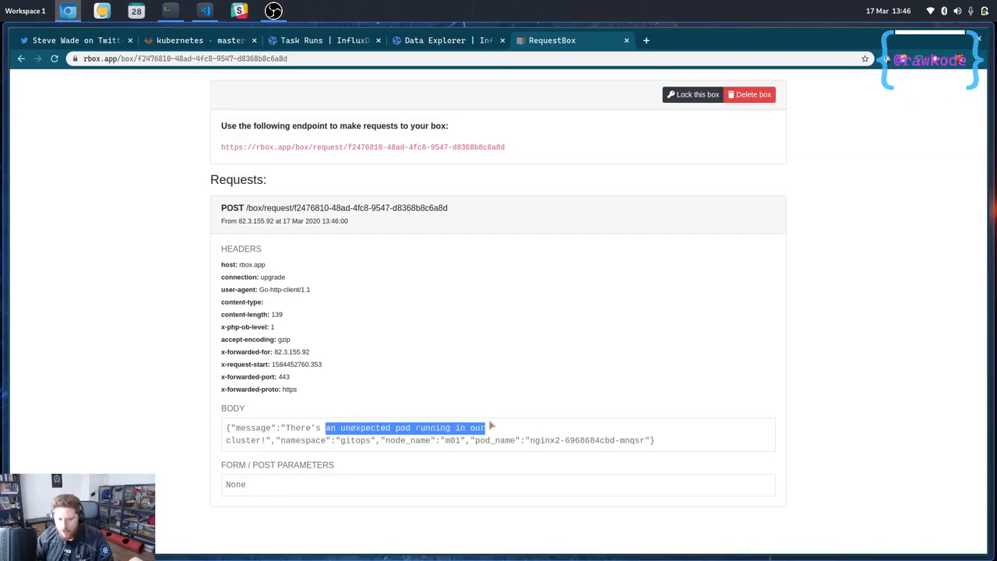